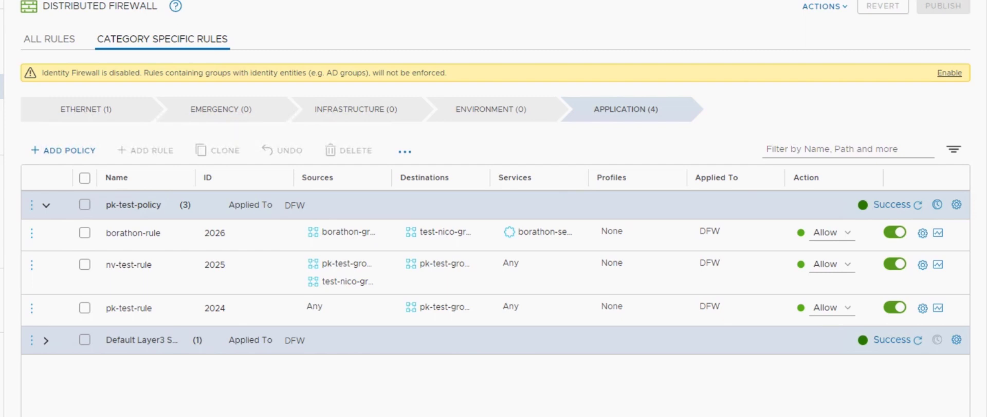
pyautogui.moveTo(41, 225)
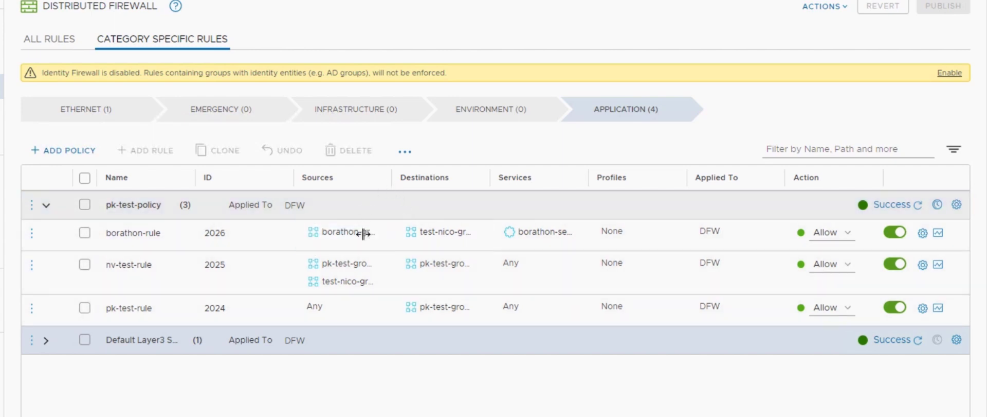
# Step: Open the NSX-T Manager inventory overview, showing 3 groups and 411 services, then the services list
pyautogui.click(439, 306)
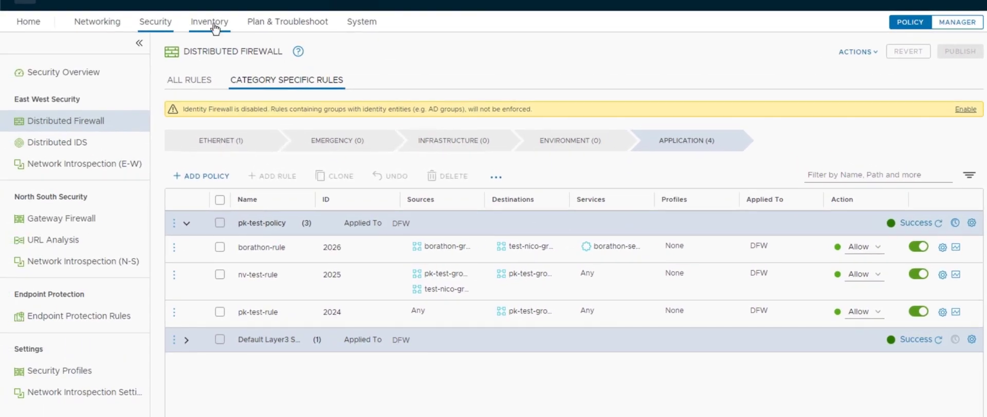
pyautogui.click(209, 21)
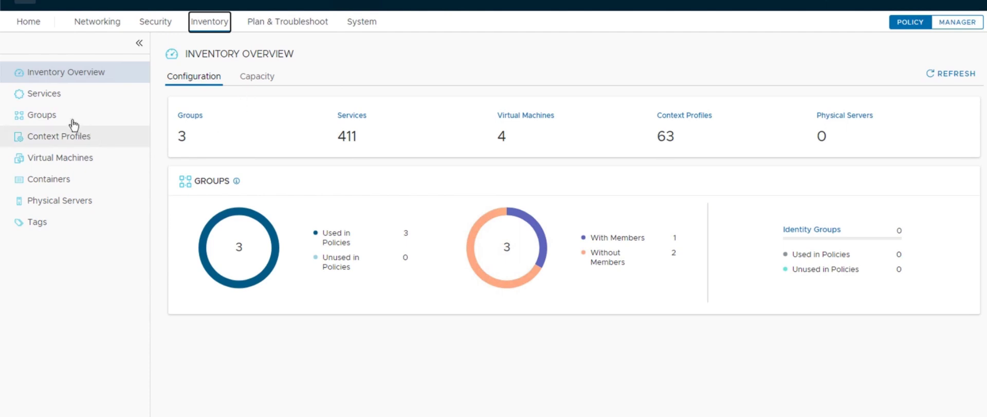
pyautogui.click(44, 93)
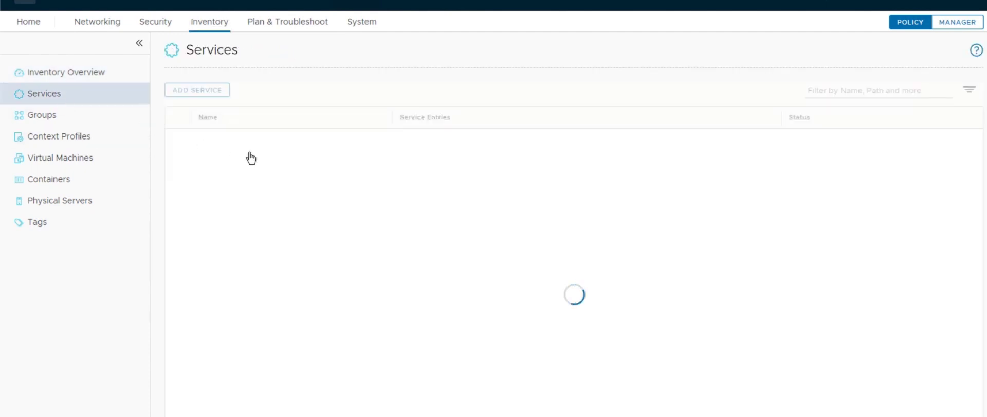
pyautogui.moveTo(239, 155)
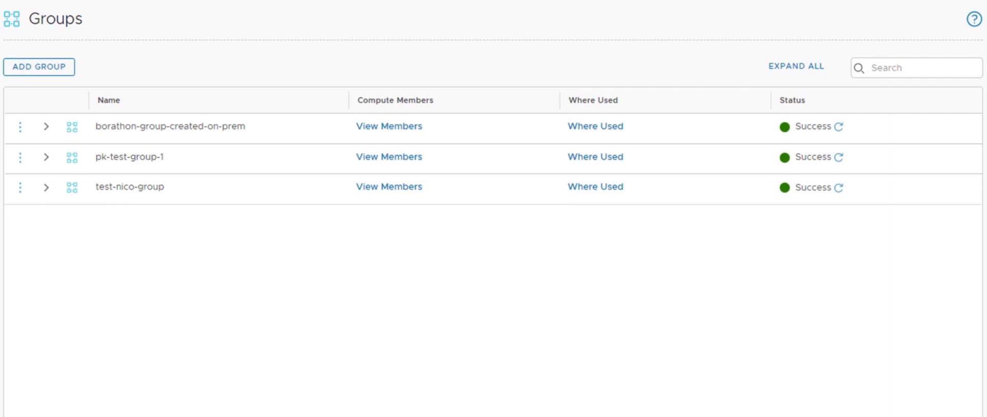
pyautogui.moveTo(88, 56)
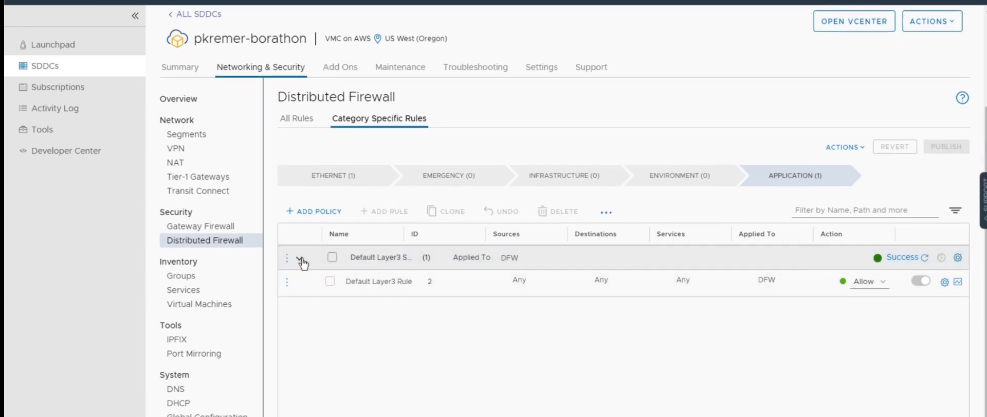
# Step: Collapse the Default Layer3 firewall section and view the SDDC's empty compute groups list
pyautogui.click(302, 257)
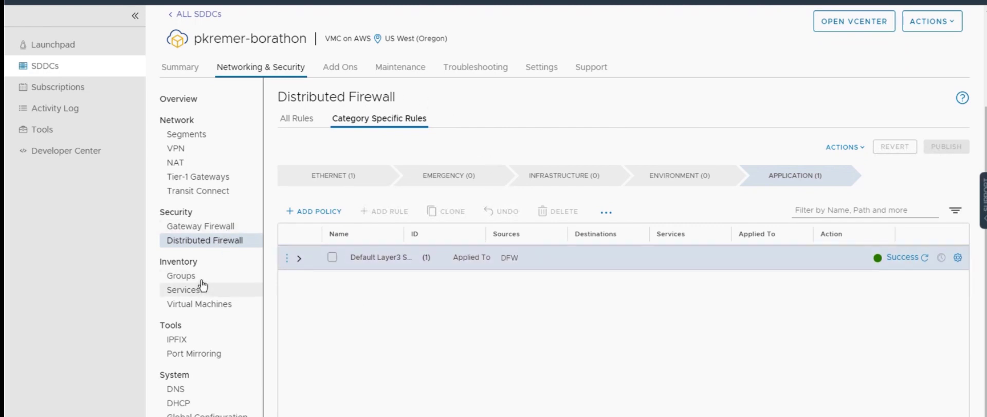
pyautogui.click(181, 275)
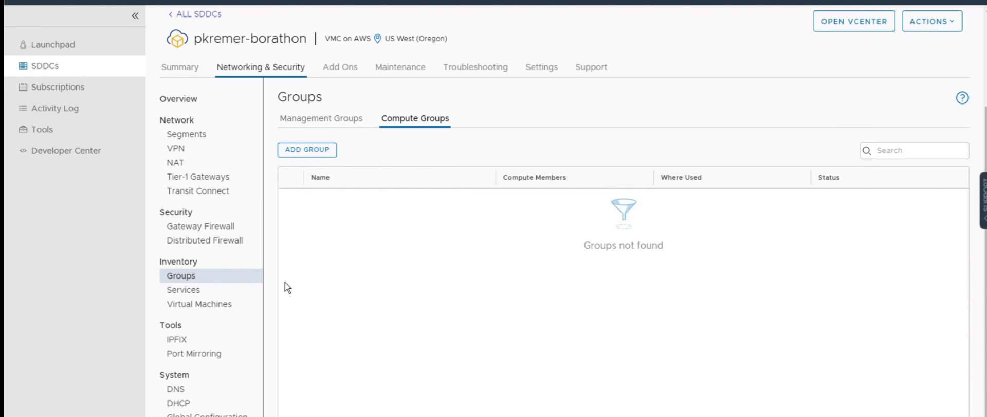
pyautogui.click(183, 289)
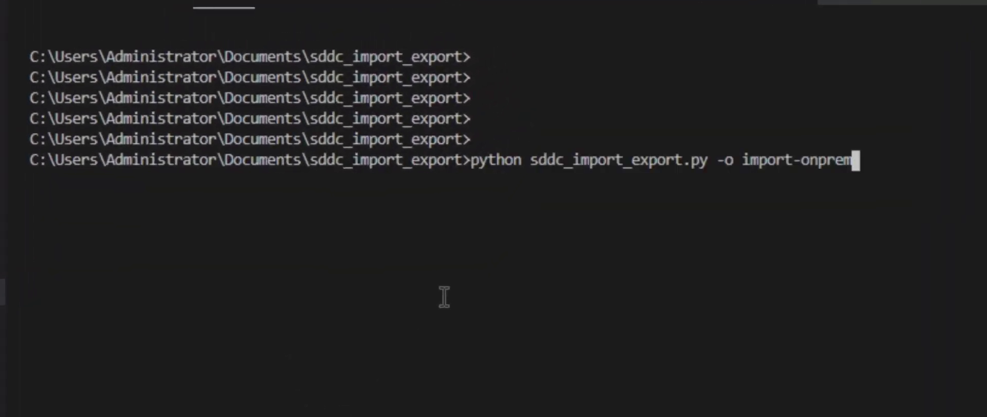
# Step: Run sddc_import_export.py with export-onprem to export services, groups and DFW rules to JSON
pyautogui.write('export-onprem')
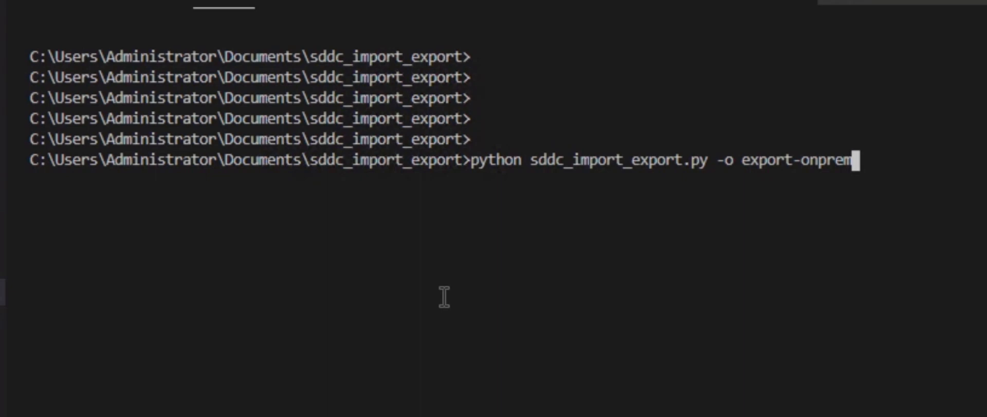
pyautogui.press('enter')
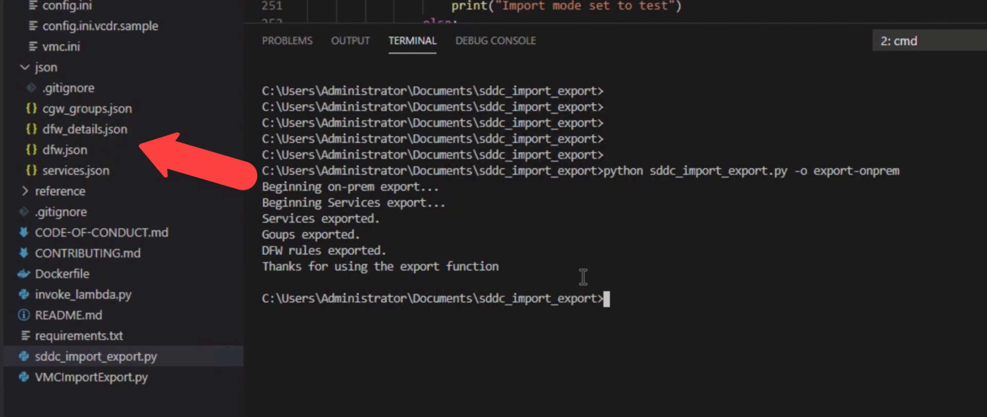
pyautogui.moveTo(86, 137)
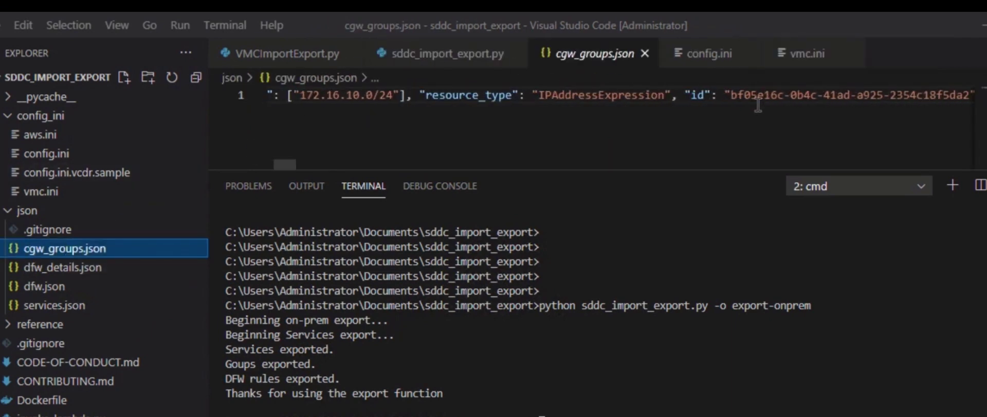
# Step: Inspect the exported cgw_groups.json, dfw.json and dfw_details.json files
pyautogui.click(56, 305)
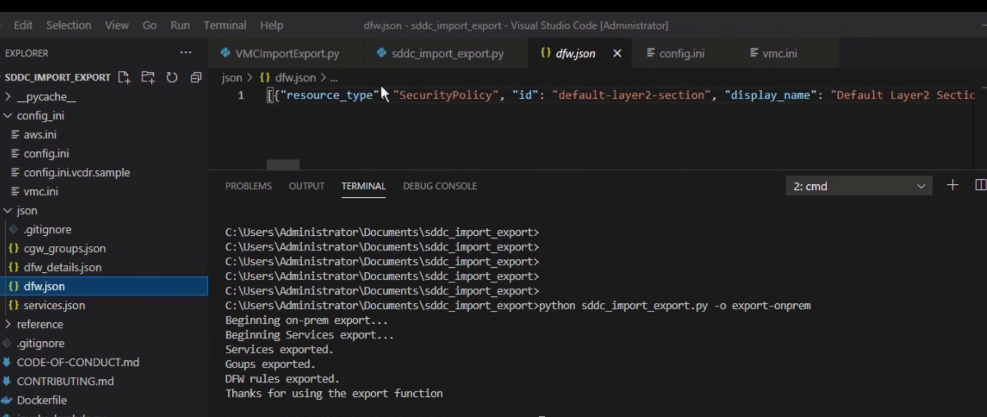
pyautogui.click(62, 267)
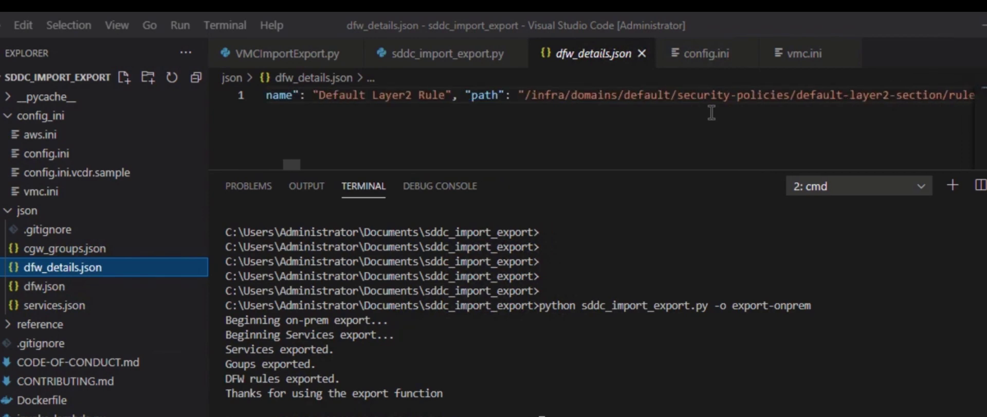
pyautogui.hscroll(3)
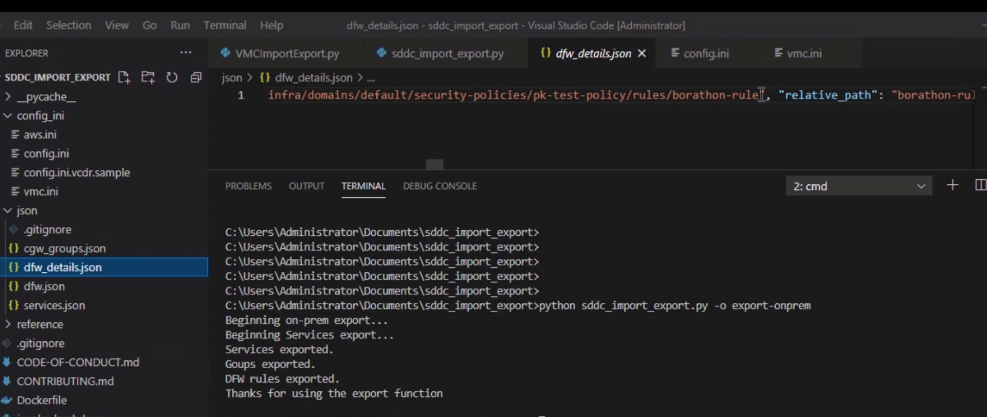
pyautogui.doubleClick(718, 95)
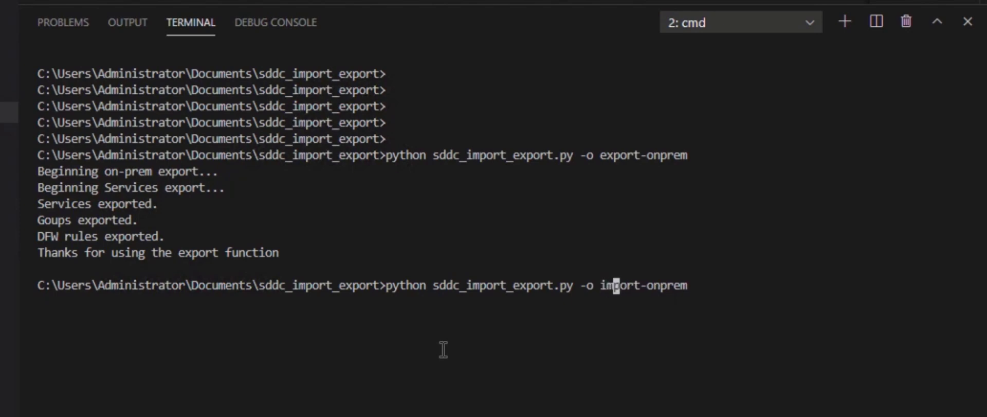
pyautogui.moveTo(431, 290)
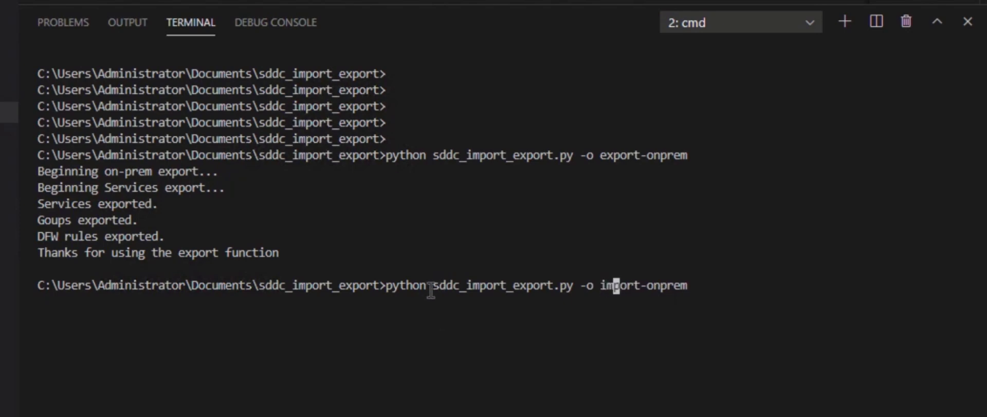
pyautogui.moveTo(28, 245)
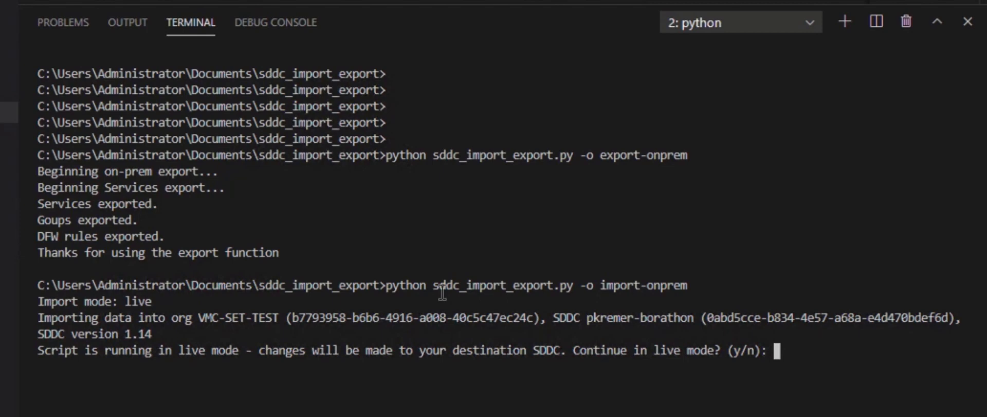
pyautogui.moveTo(227, 342)
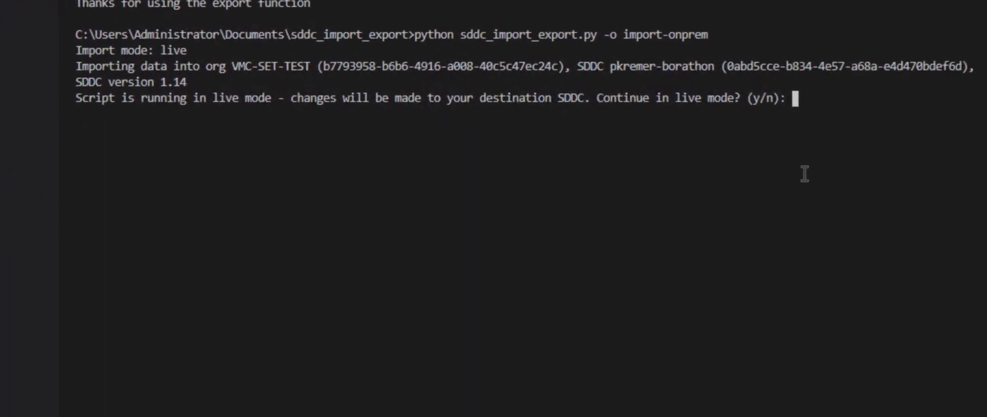
# Step: Answer y to the import-onprem live mode prompt for the pkremer-borathon SDDC
pyautogui.write('y')
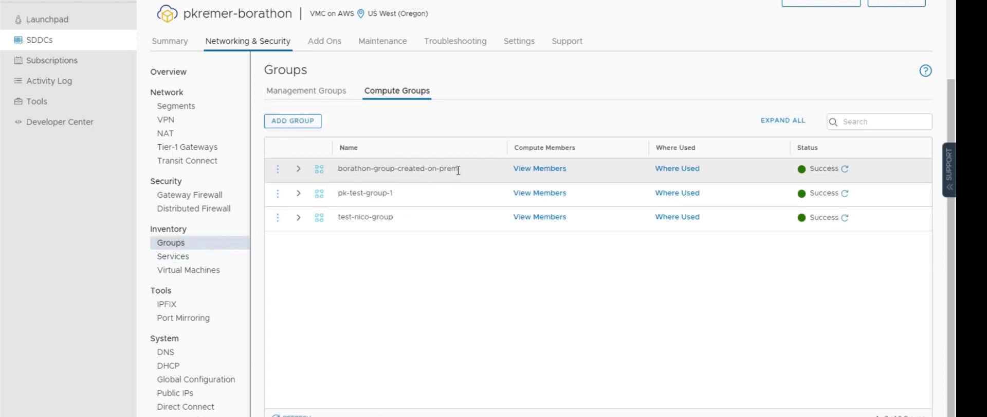
# Step: Inspect borathon-group-created-on-prem and pk-test-policy's three imported rules, including the borathon-rule source group
pyautogui.click(297, 168)
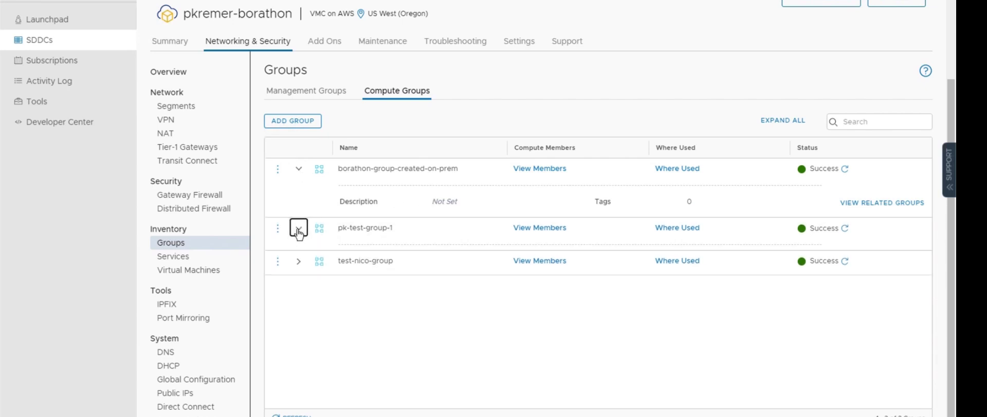
pyautogui.click(193, 209)
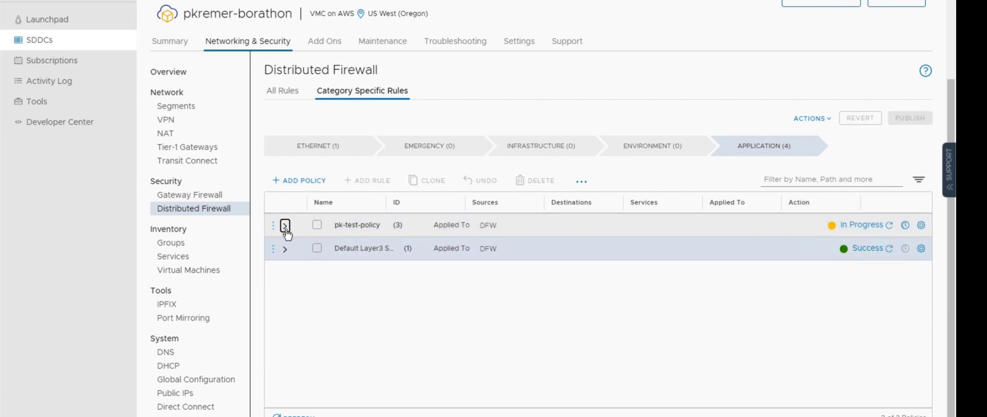
pyautogui.click(287, 225)
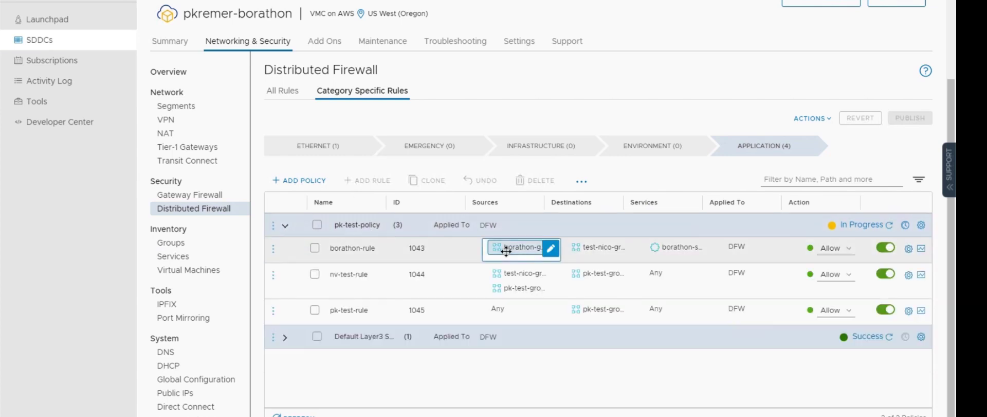
pyautogui.click(677, 247)
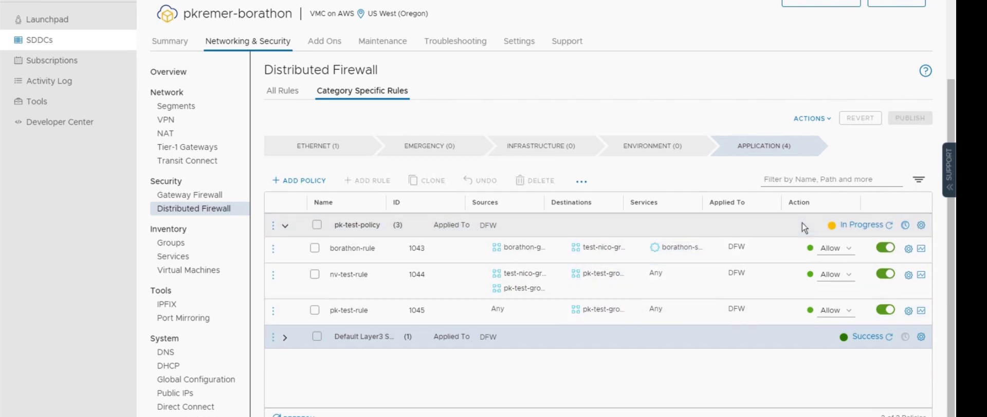
pyautogui.click(600, 309)
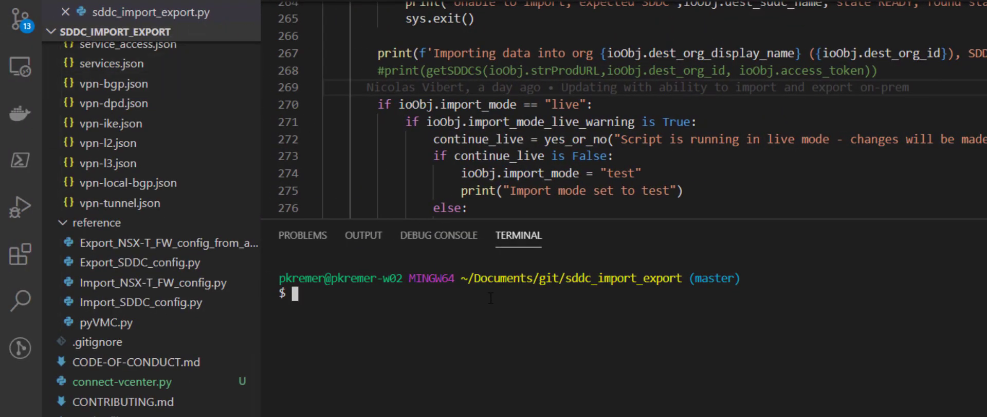
# Step: Run export-vcenter to export the source vCenter folder paths and review vcenterfolderpaths.json
pyautogui.write('python sddc_import_export.py -o export-vcenter')
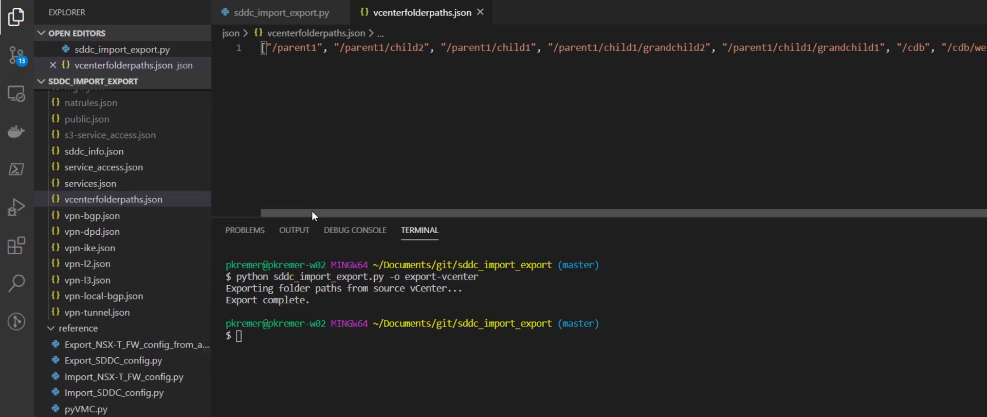
pyautogui.hscroll(3)
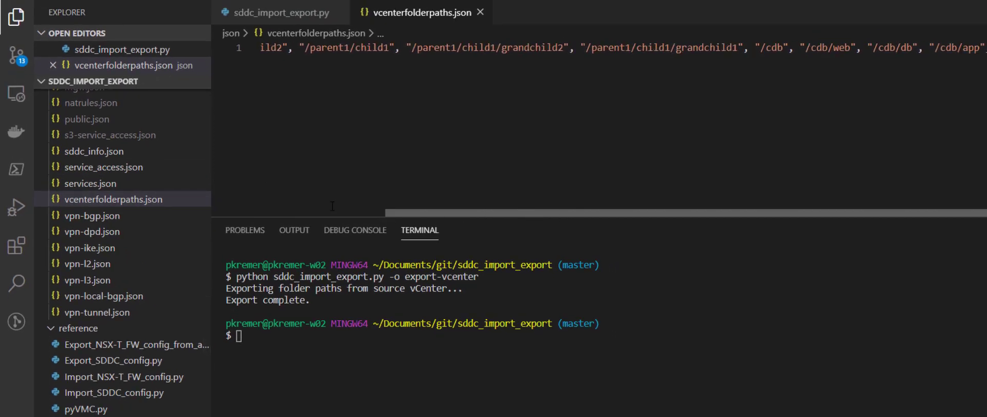
pyautogui.click(276, 11)
pyautogui.write('python sddc_import_export.py -o import-vcenter')
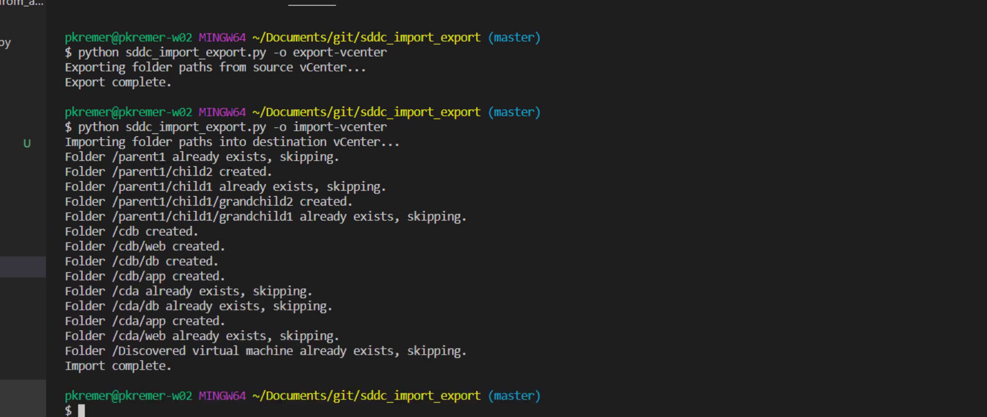
pyautogui.moveTo(285, 225)
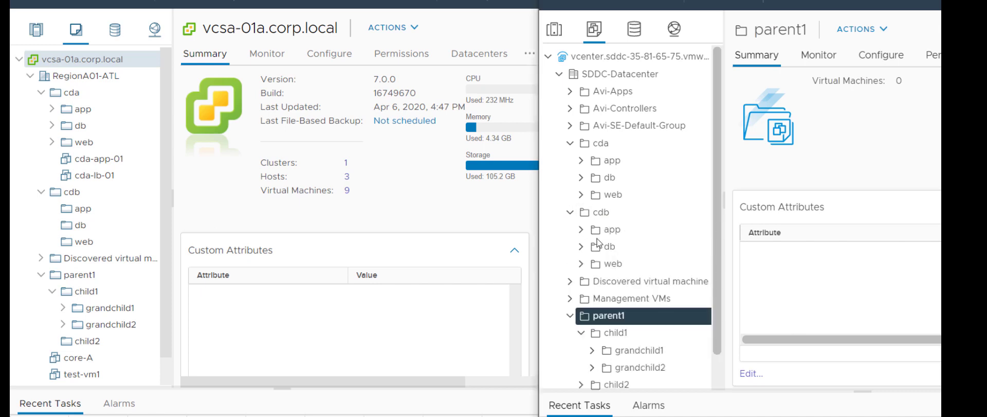
# Step: Scroll the destination folder tree to confirm parent1, child1, child2, Templates and Workloads folders
pyautogui.scroll(-3)
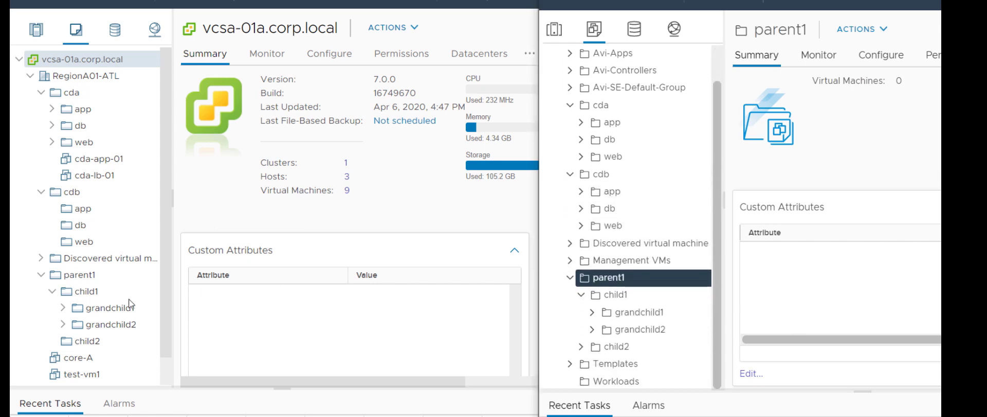